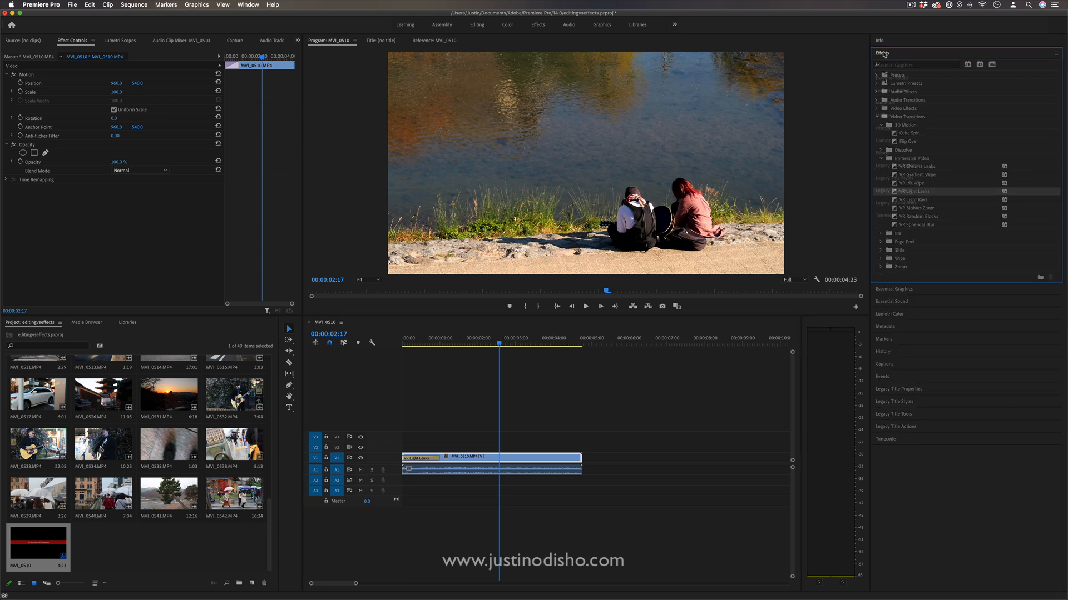
Step: Collapse the Effects panel after the VR Light Leaks transition sits at the start of MVI_0510
click(881, 53)
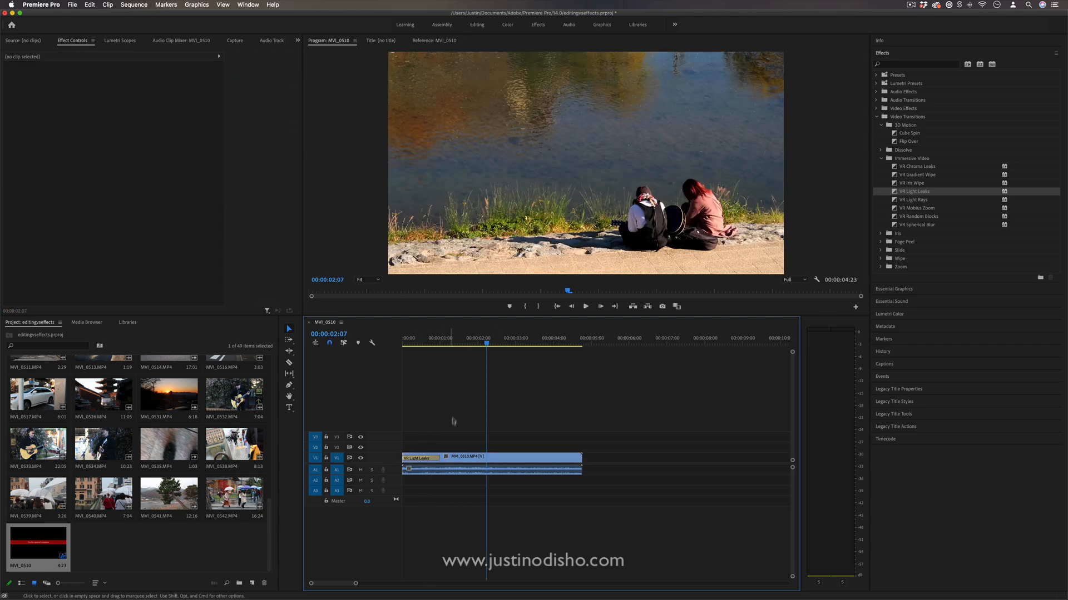
mouse_move(904, 54)
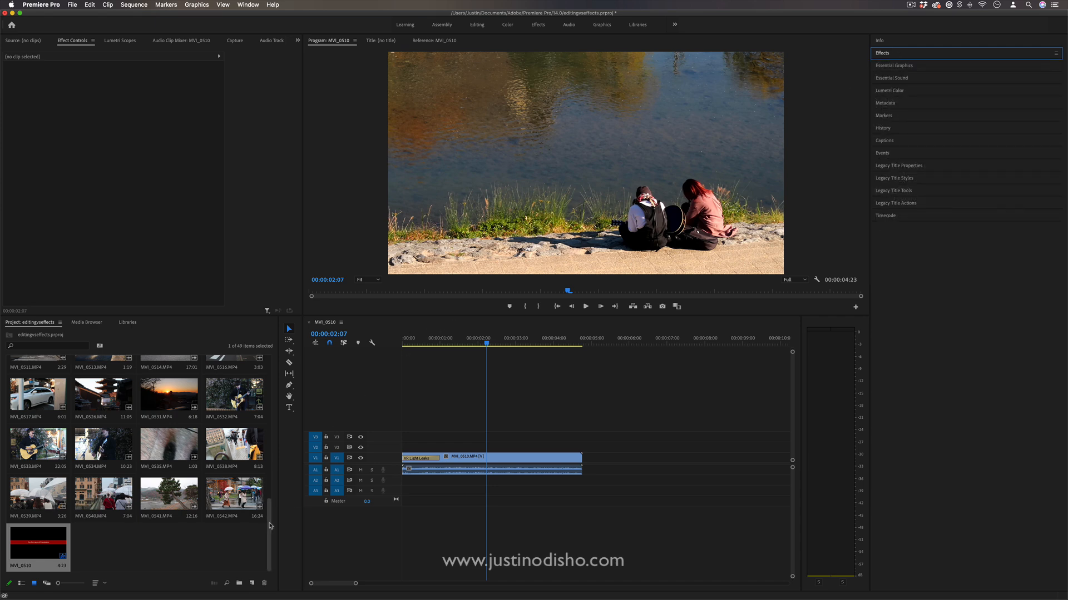
Step: Scroll the Project panel down to the night river clips MVI_0494 and MVI_0495
scroll(down, 3)
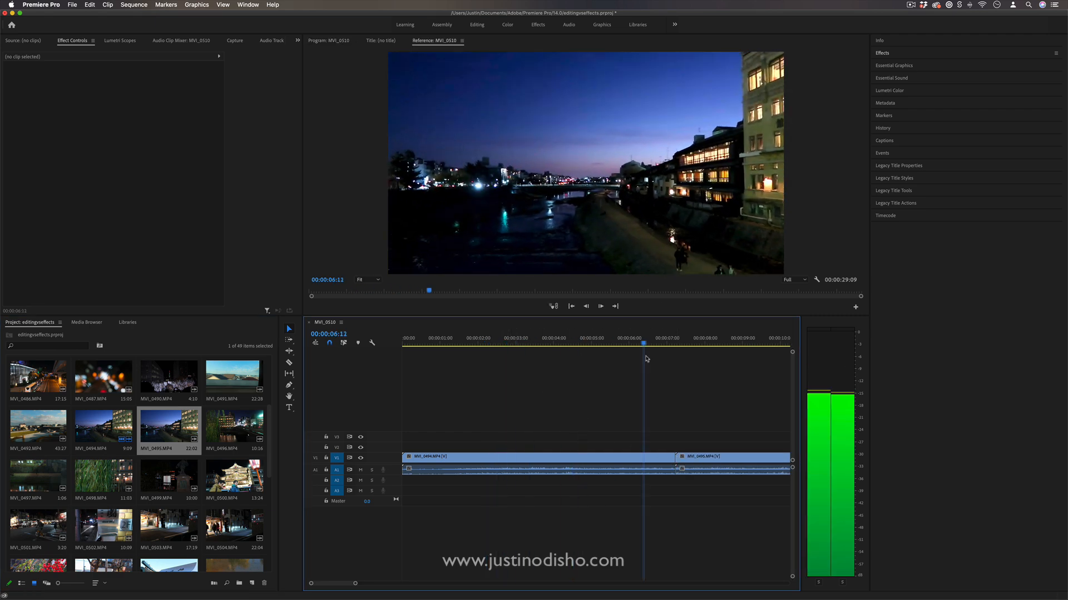
Step: Trim MVI_0494 on V1 so the short MVI_0497 clip follows it in the sequence
click(497, 344)
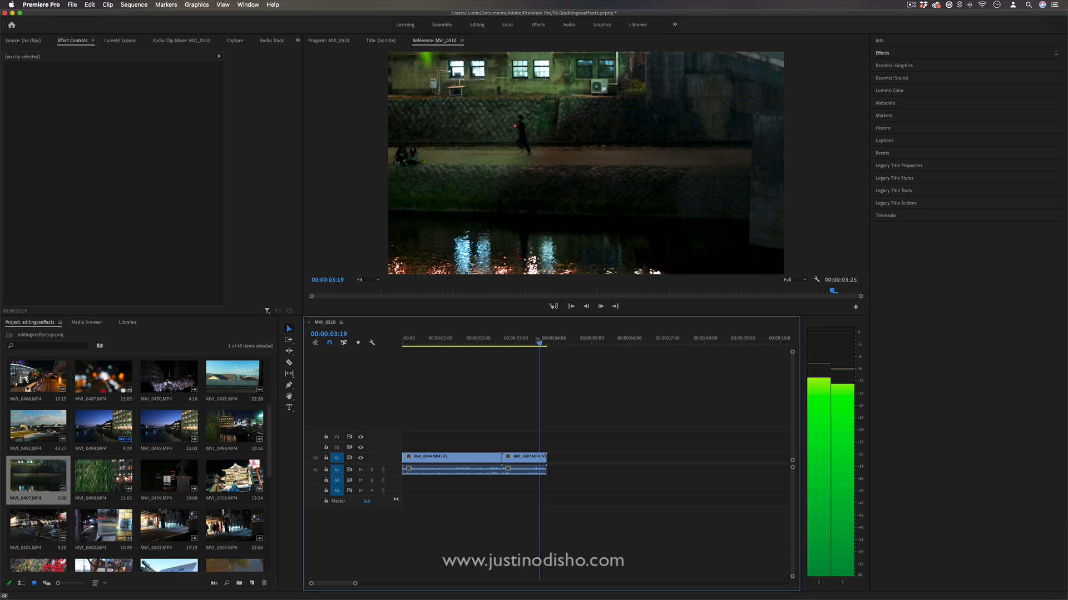
click(489, 338)
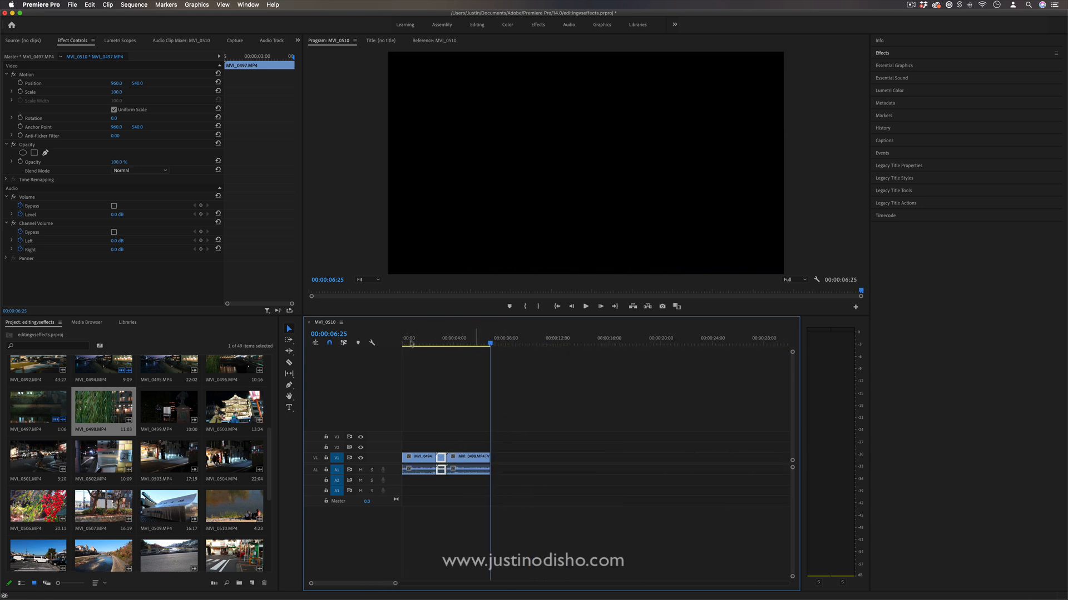
Step: Preview a frame in the third willow clip and show the Video Transitions list again
click(586, 307)
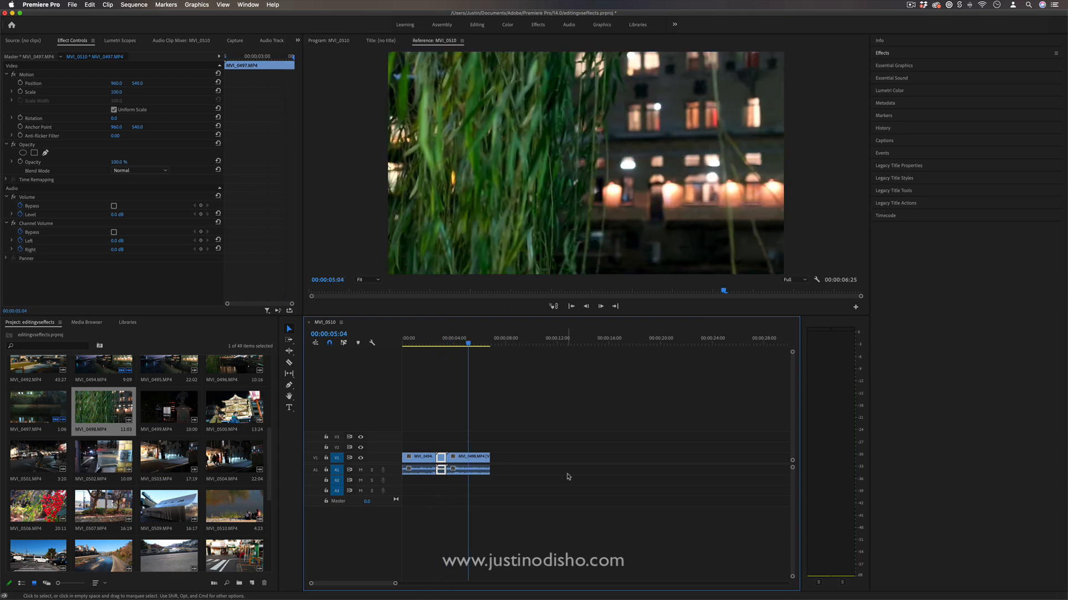
click(882, 52)
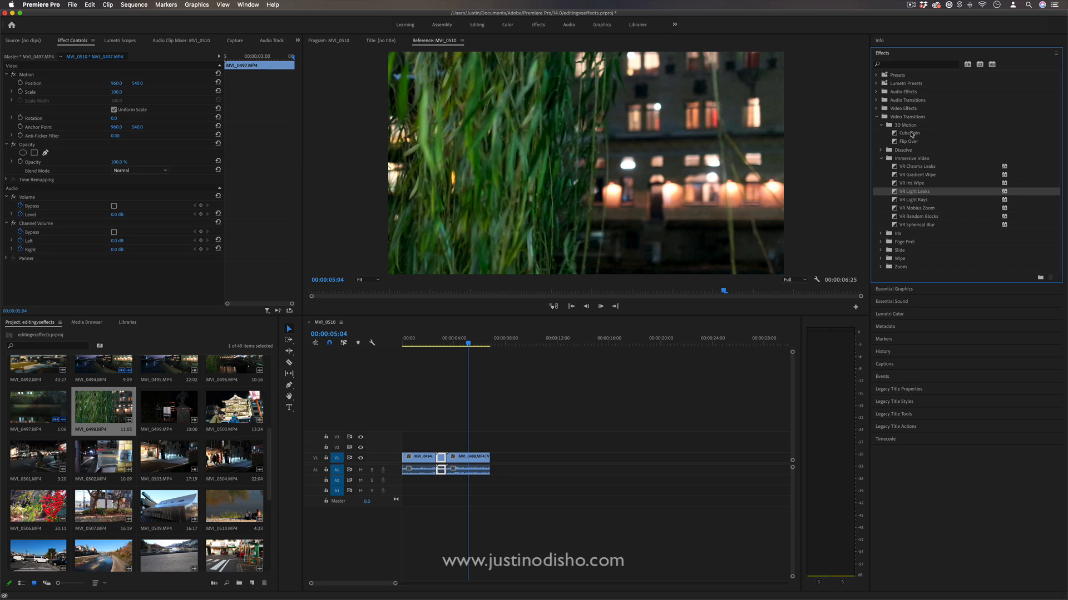